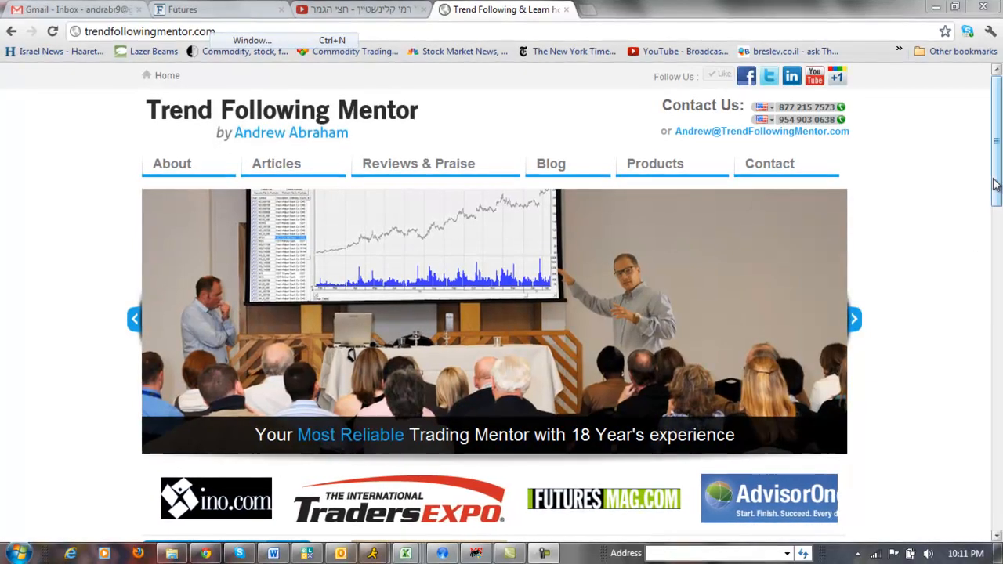
scroll("down", 3)
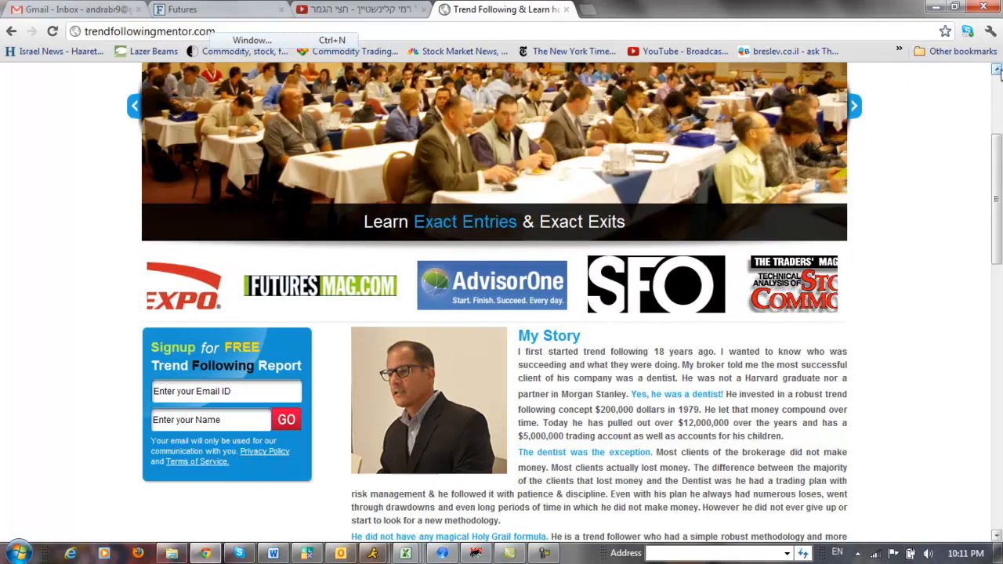
scroll("up", 3)
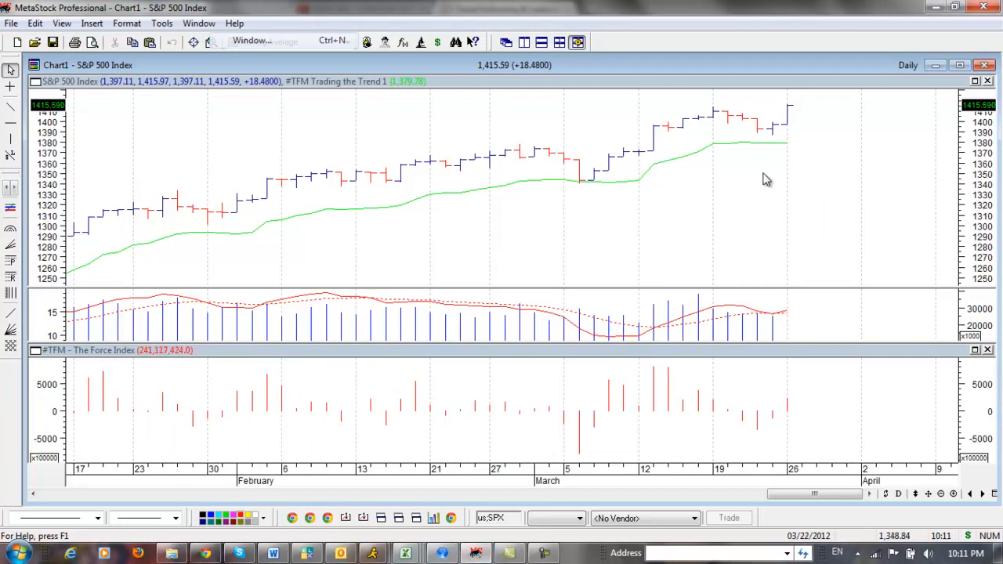
mouse_move(787, 129)
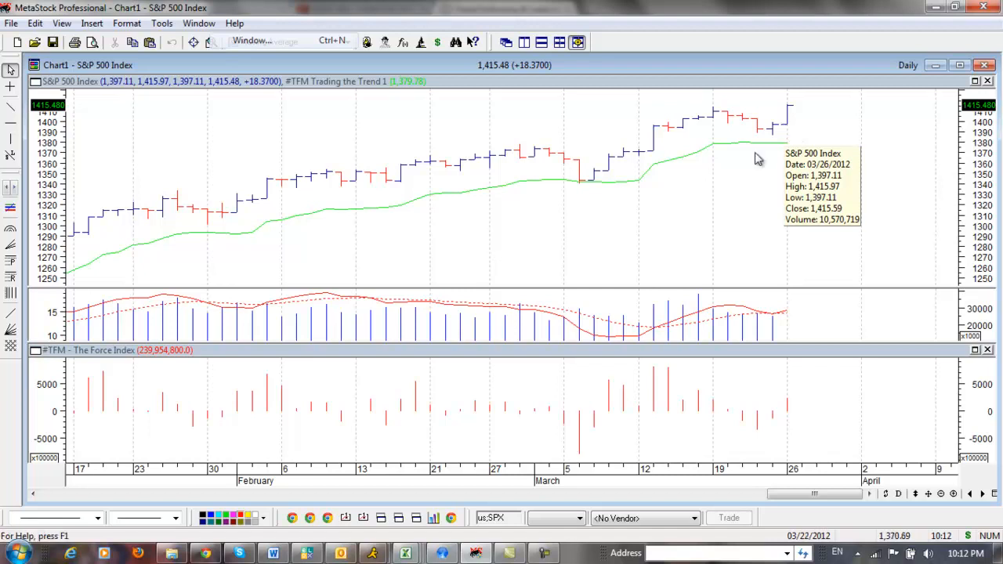
mouse_move(561, 335)
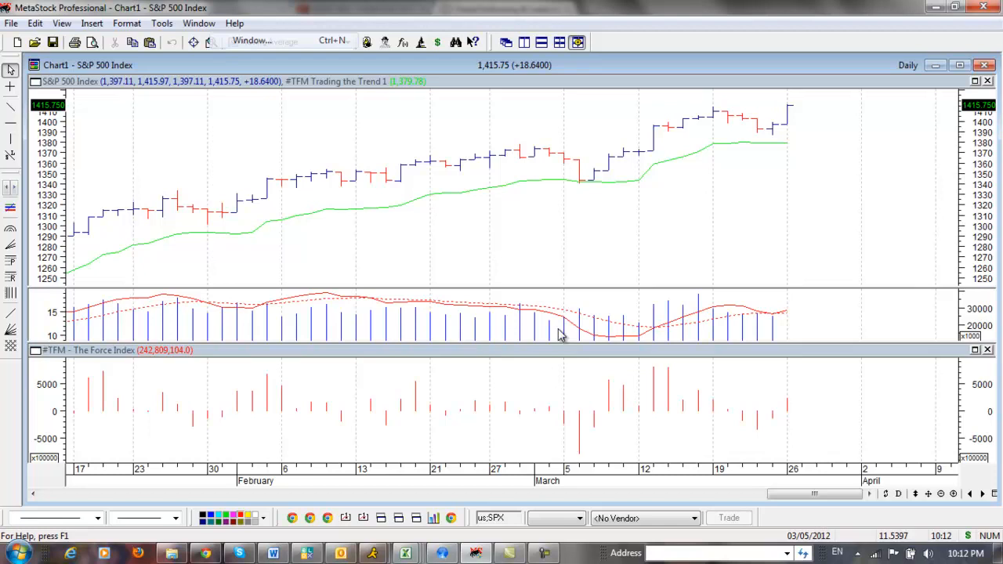
mouse_move(713, 149)
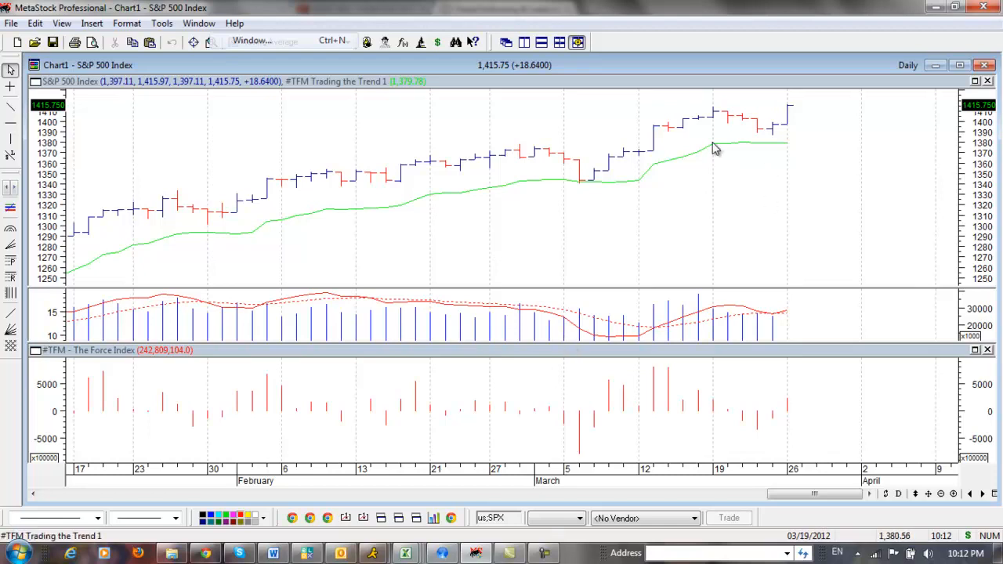
mouse_move(768, 145)
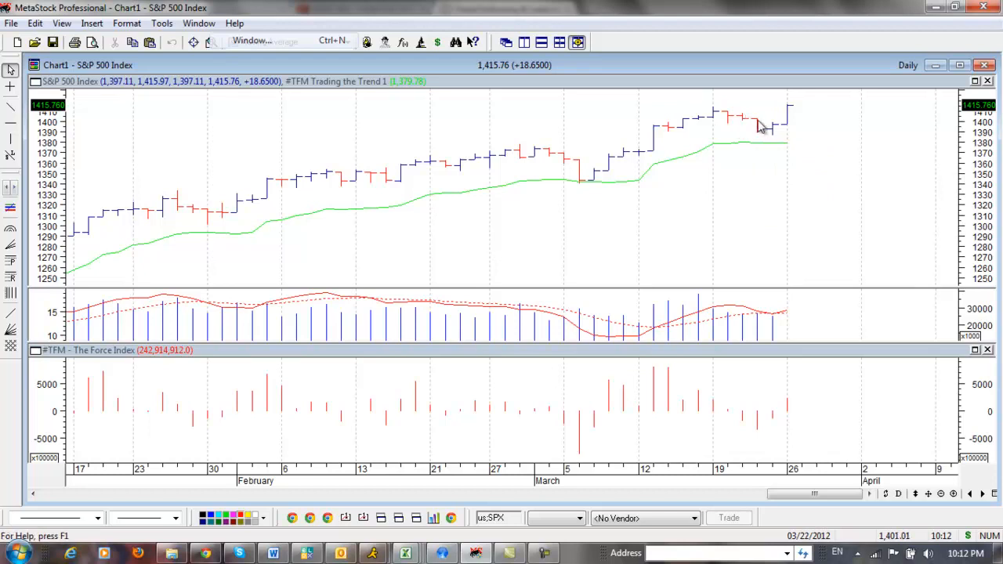
mouse_move(774, 133)
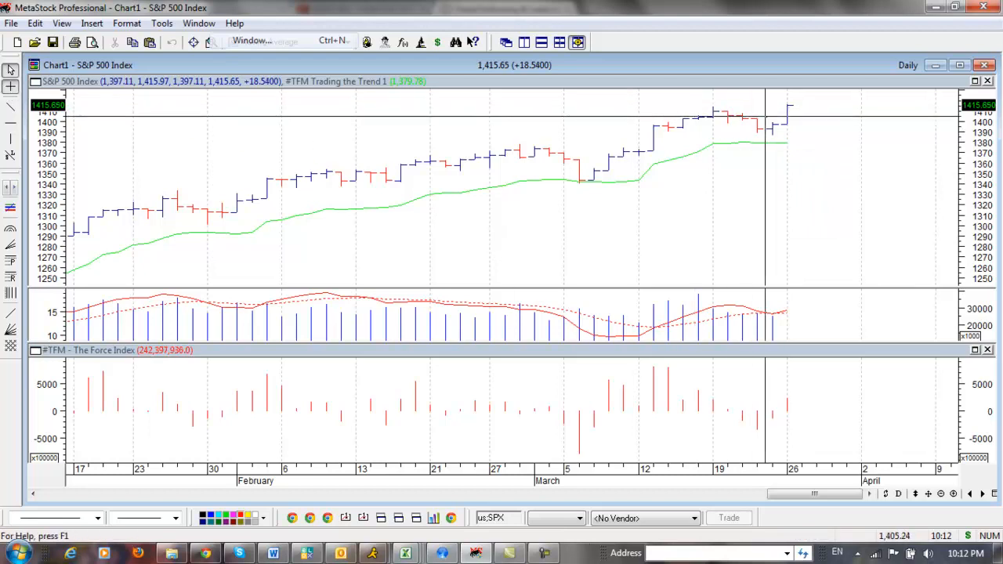
mouse_move(784, 141)
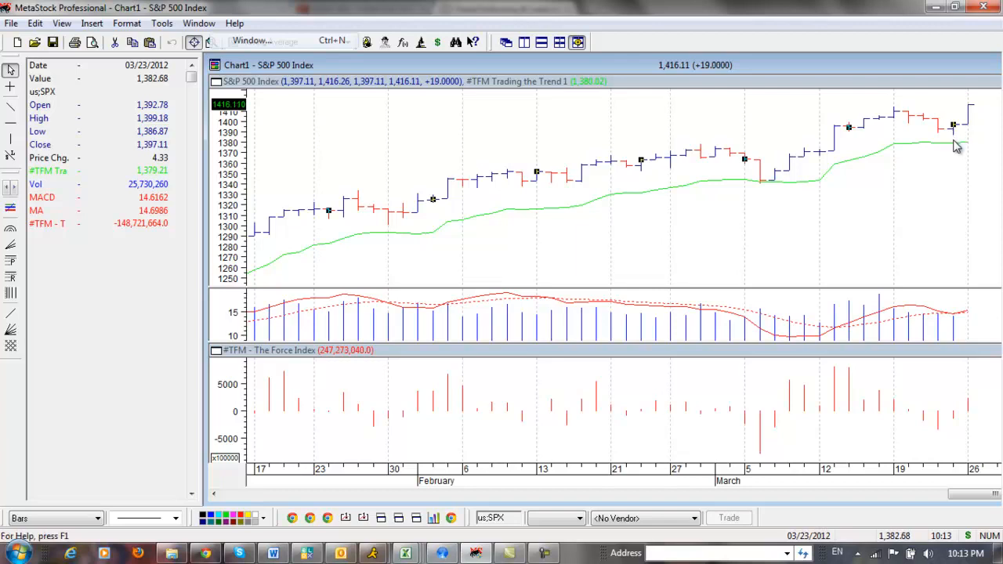
mouse_move(962, 153)
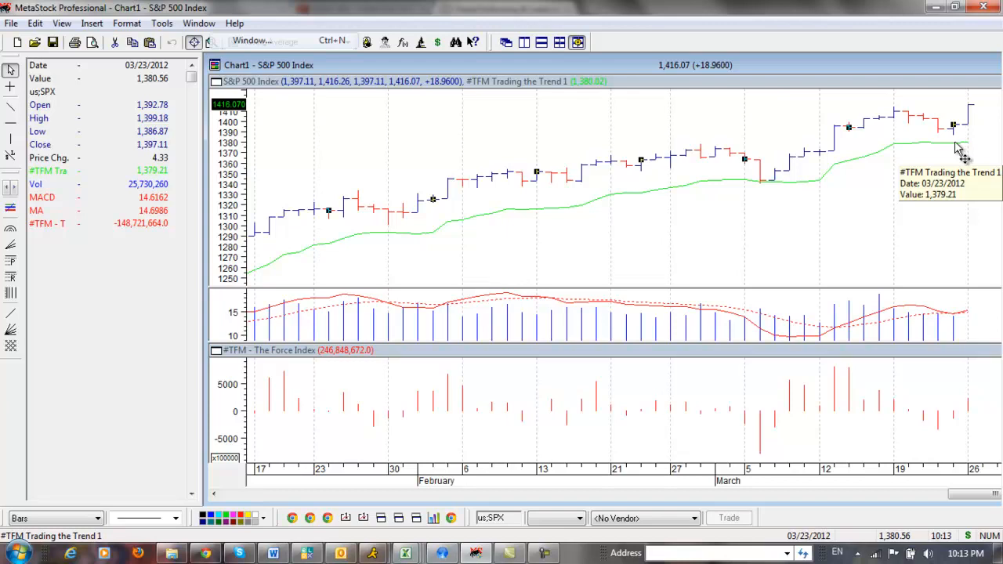
mouse_move(959, 147)
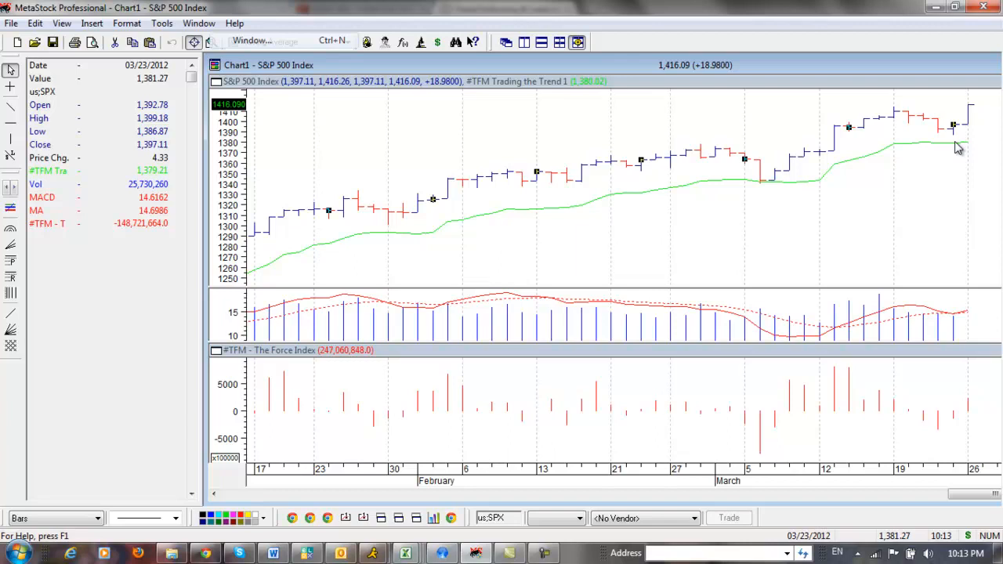
mouse_move(958, 149)
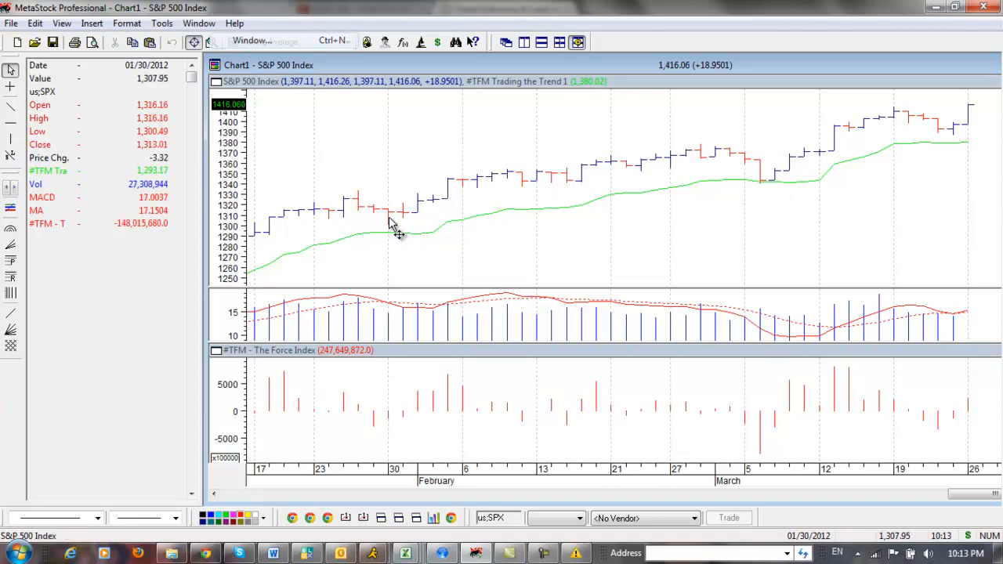
mouse_move(393, 228)
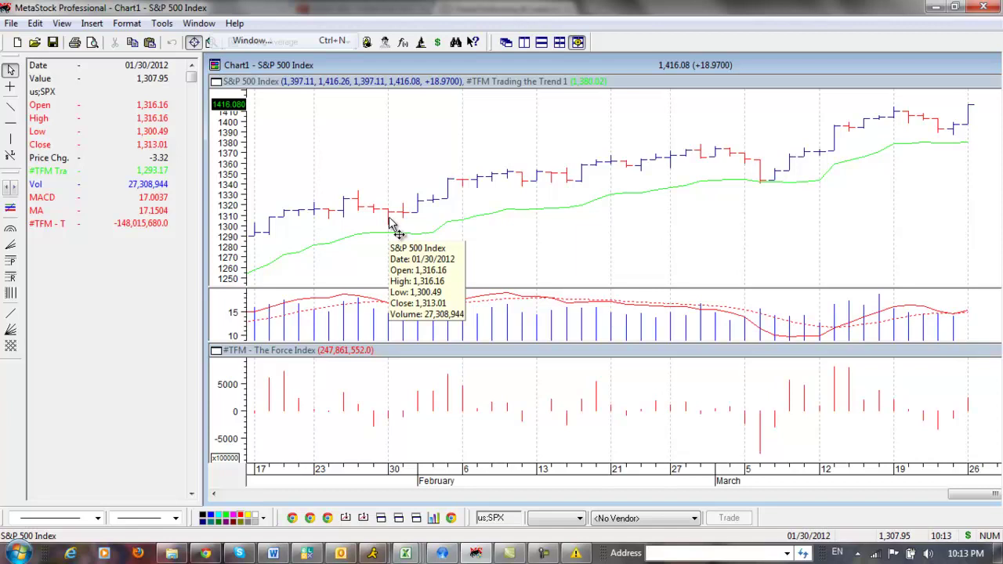
mouse_move(599, 205)
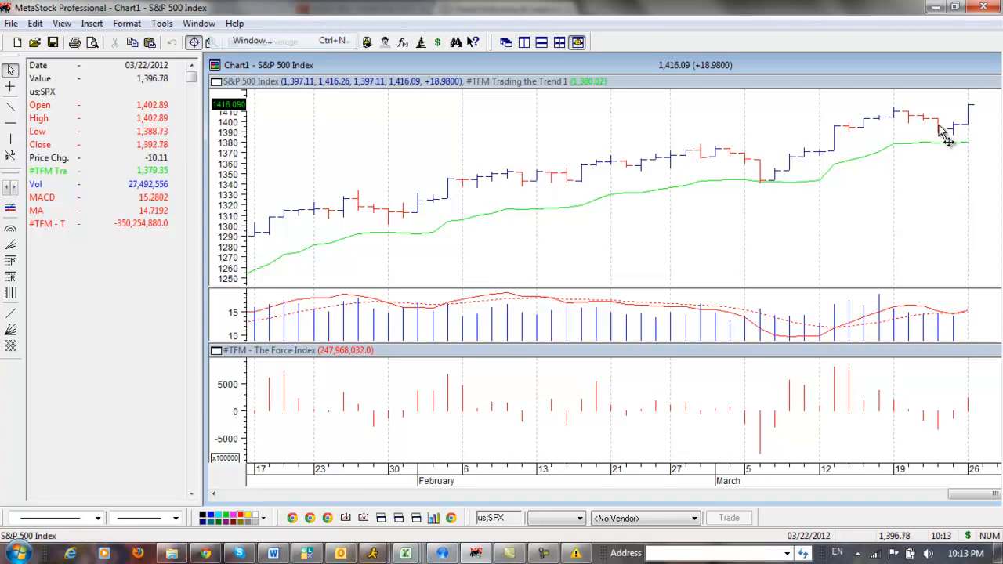
mouse_move(953, 137)
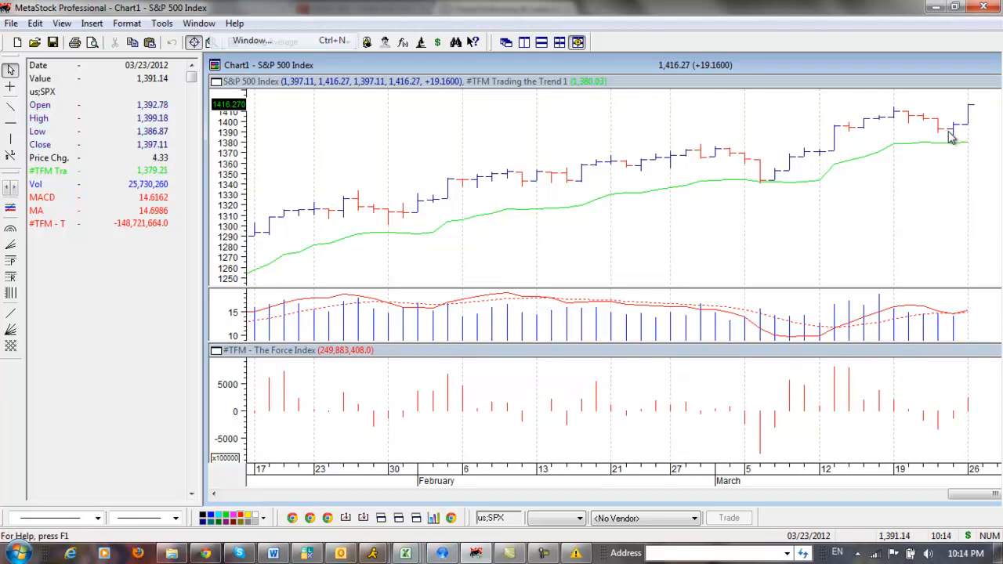
mouse_move(959, 145)
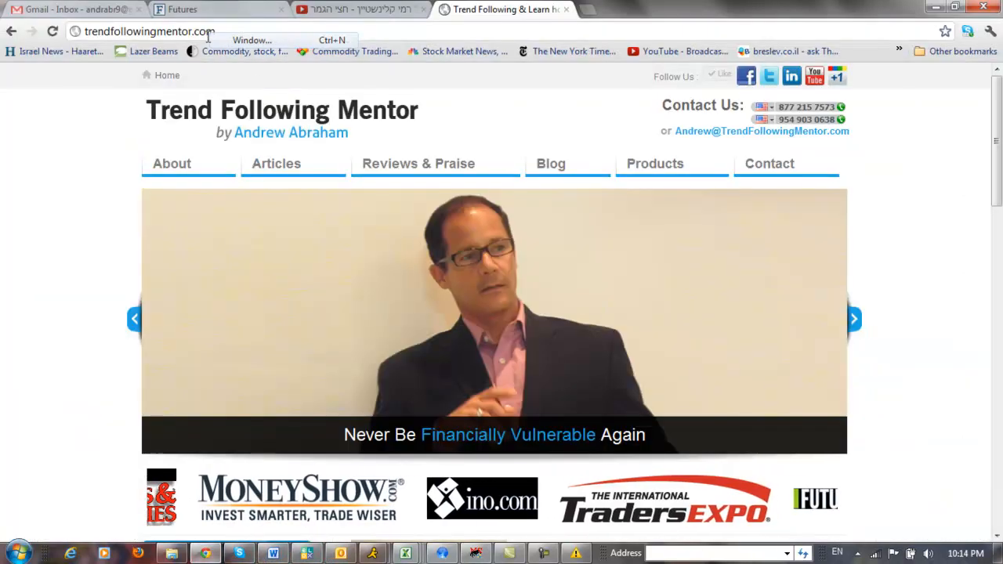
scroll("down", 3)
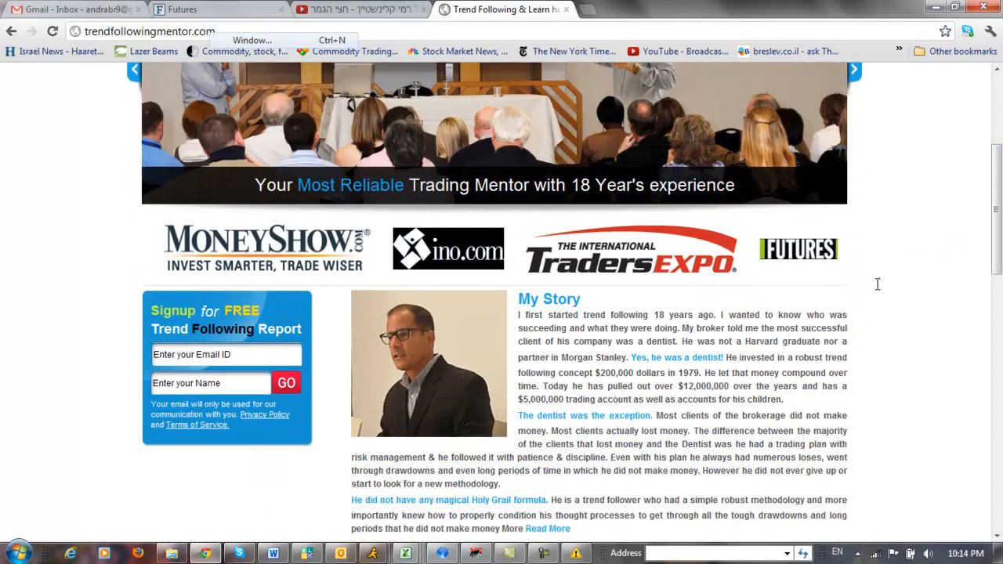